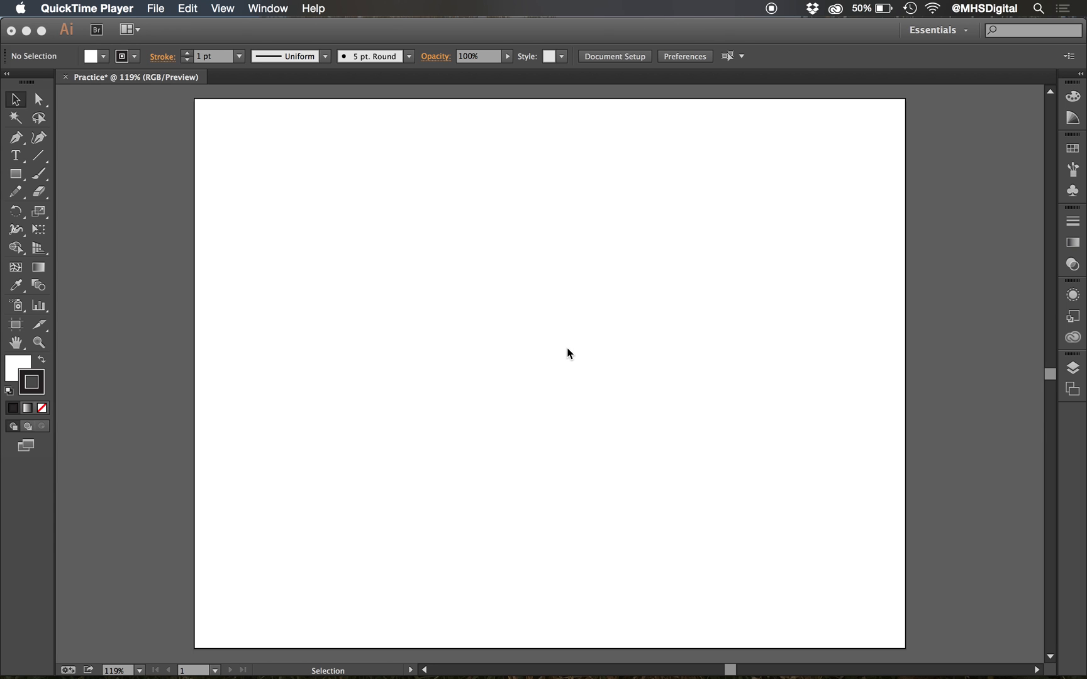
{"action": "mouse_move", "coordinate": [456, 29]}
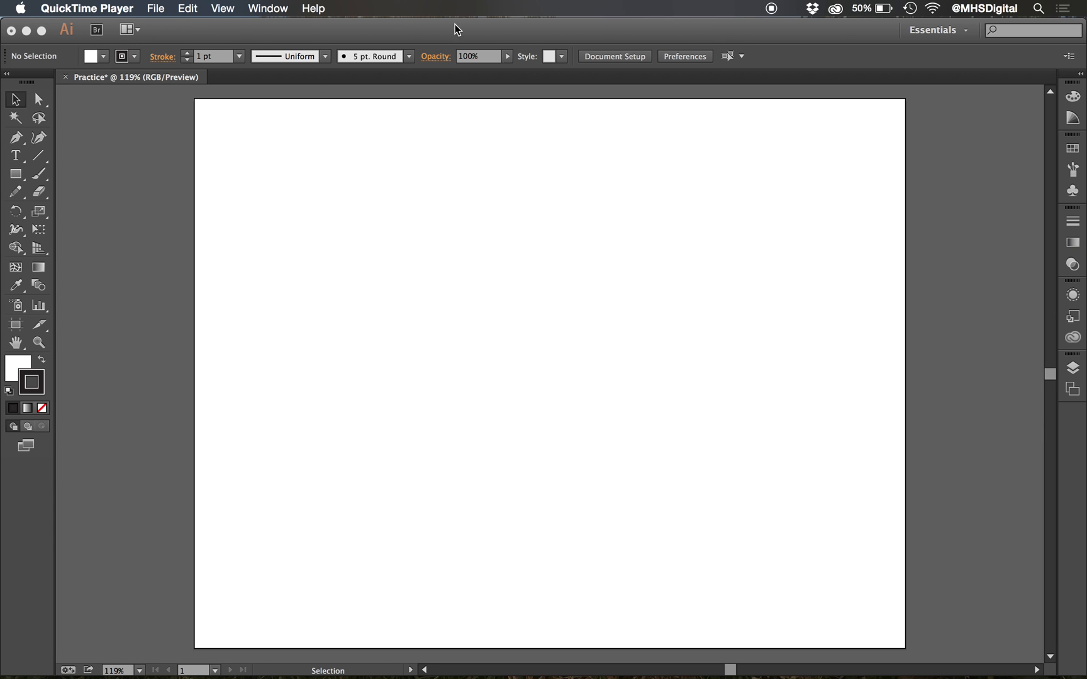
- Bring the Illustrator Practice document to the front from QuickTime's Window menu
{"action": "left_click", "coordinate": [268, 7]}
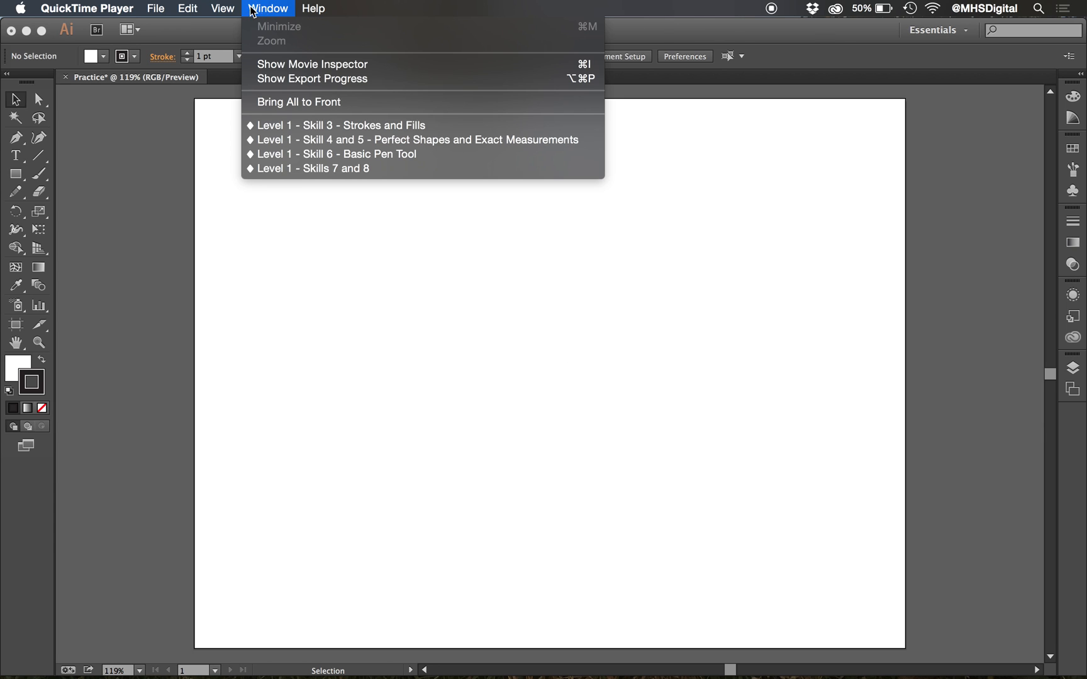
{"action": "left_click", "coordinate": [313, 8]}
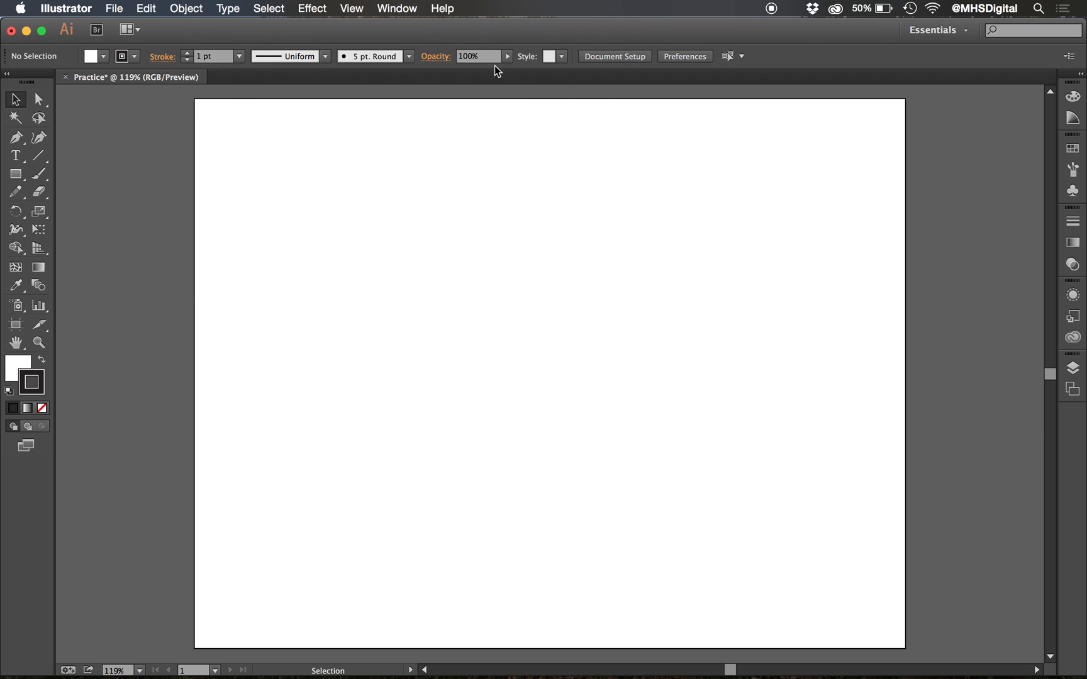
{"action": "mouse_move", "coordinate": [237, 416]}
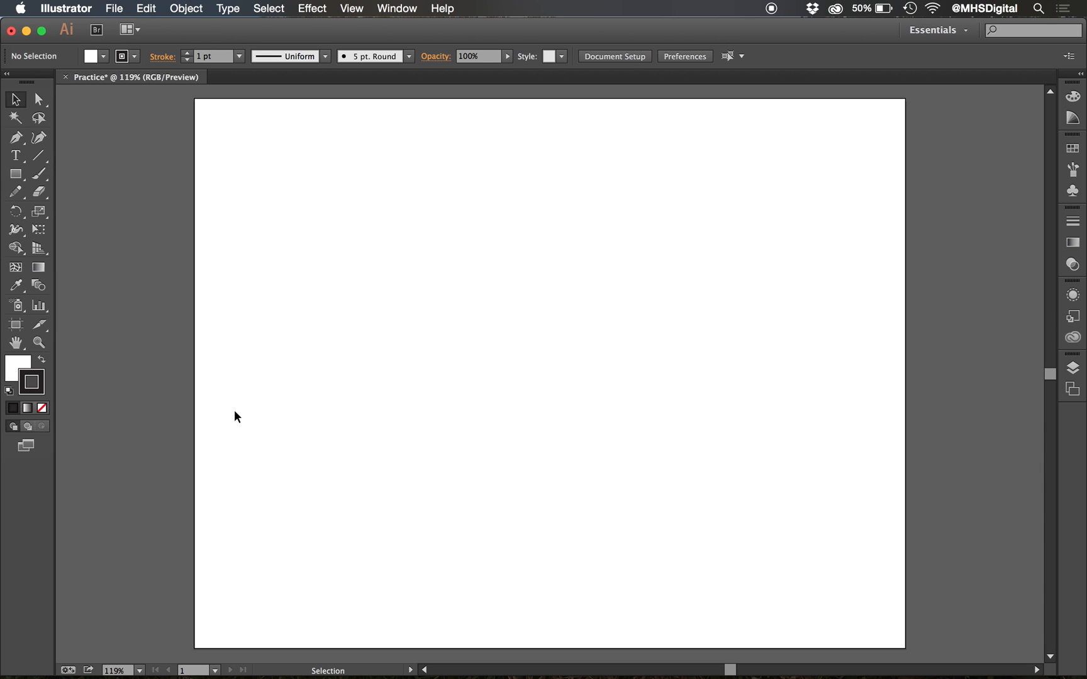
- Turn on Show Grid from the View menu so the grid covers the artboard
{"action": "left_click", "coordinate": [351, 8]}
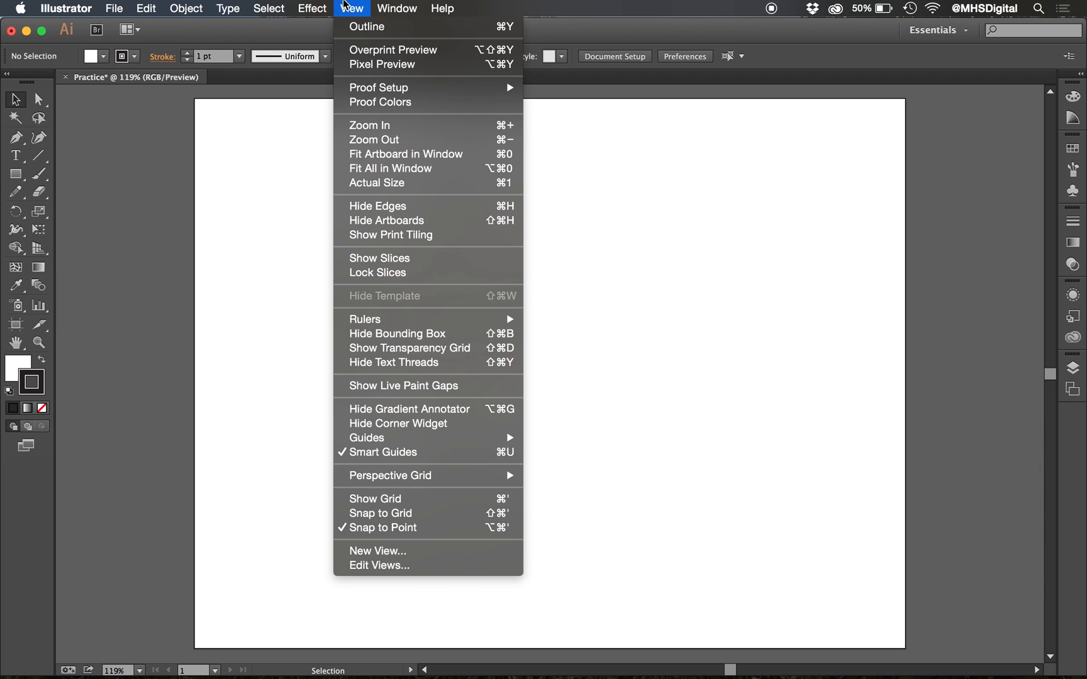
{"action": "mouse_move", "coordinate": [409, 409]}
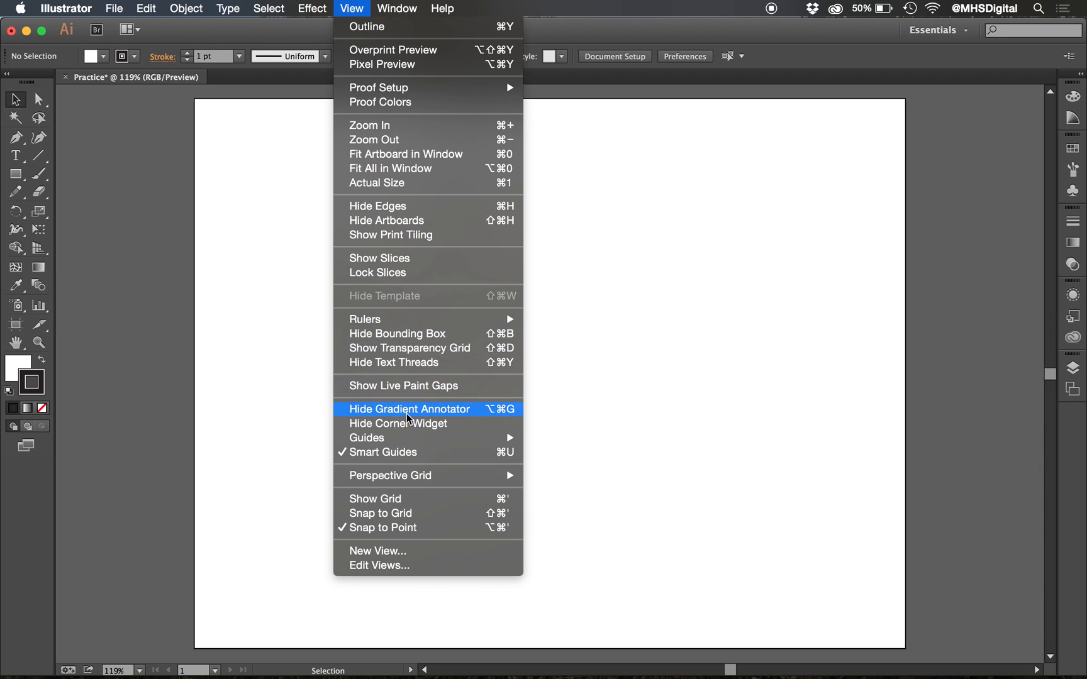
{"action": "mouse_move", "coordinate": [415, 499]}
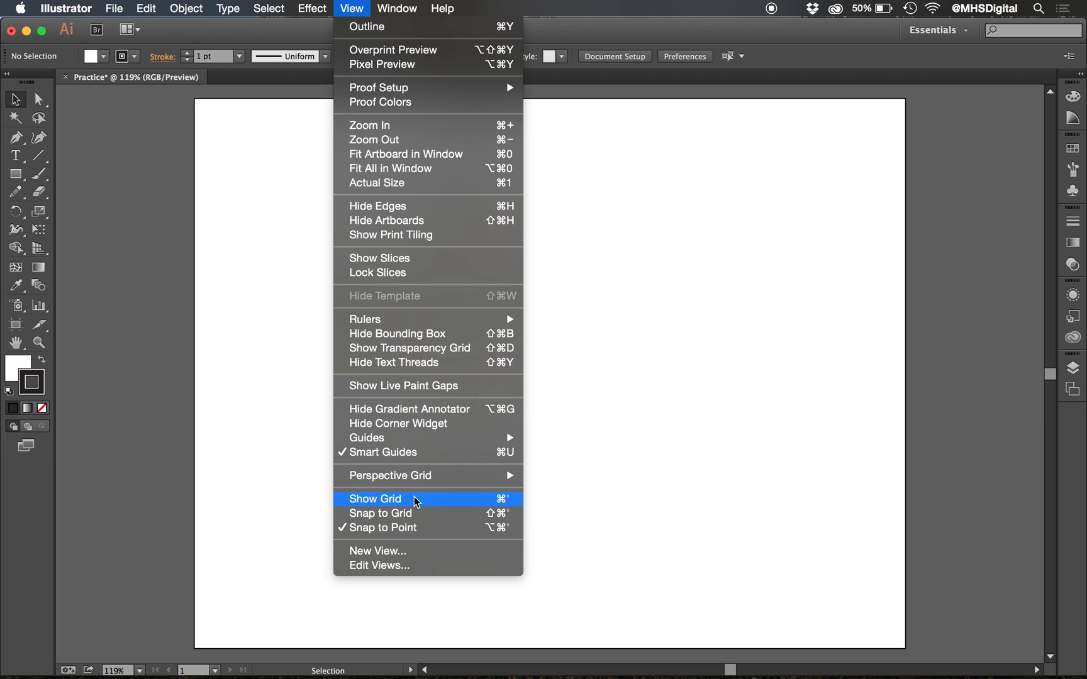
{"action": "mouse_move", "coordinate": [511, 507]}
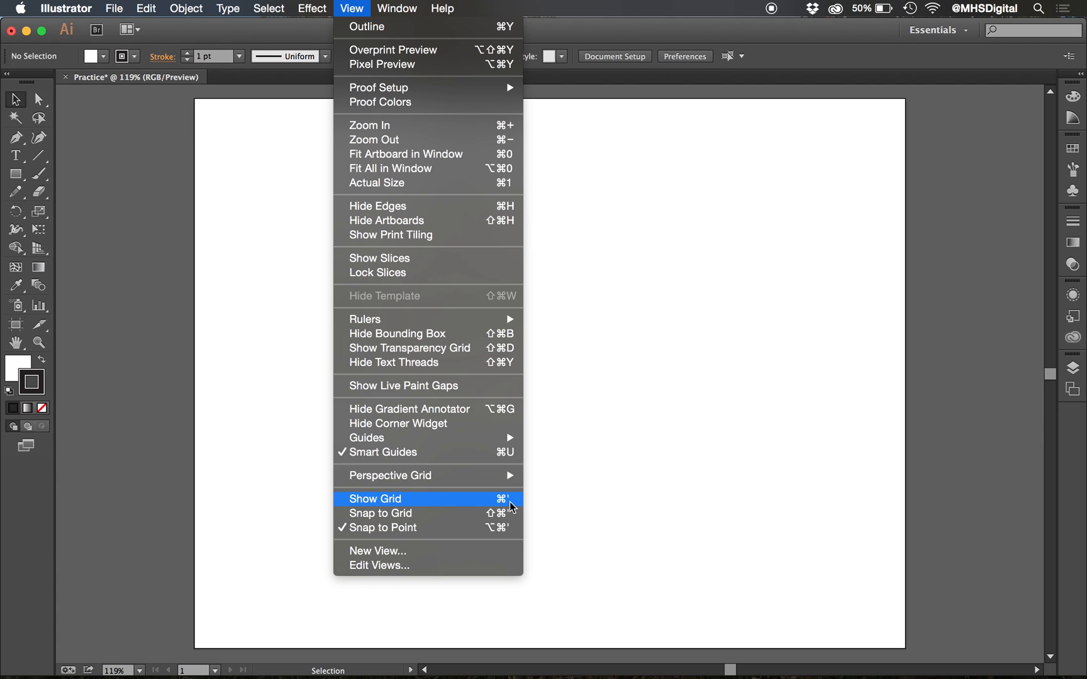
{"action": "left_click", "coordinate": [374, 498]}
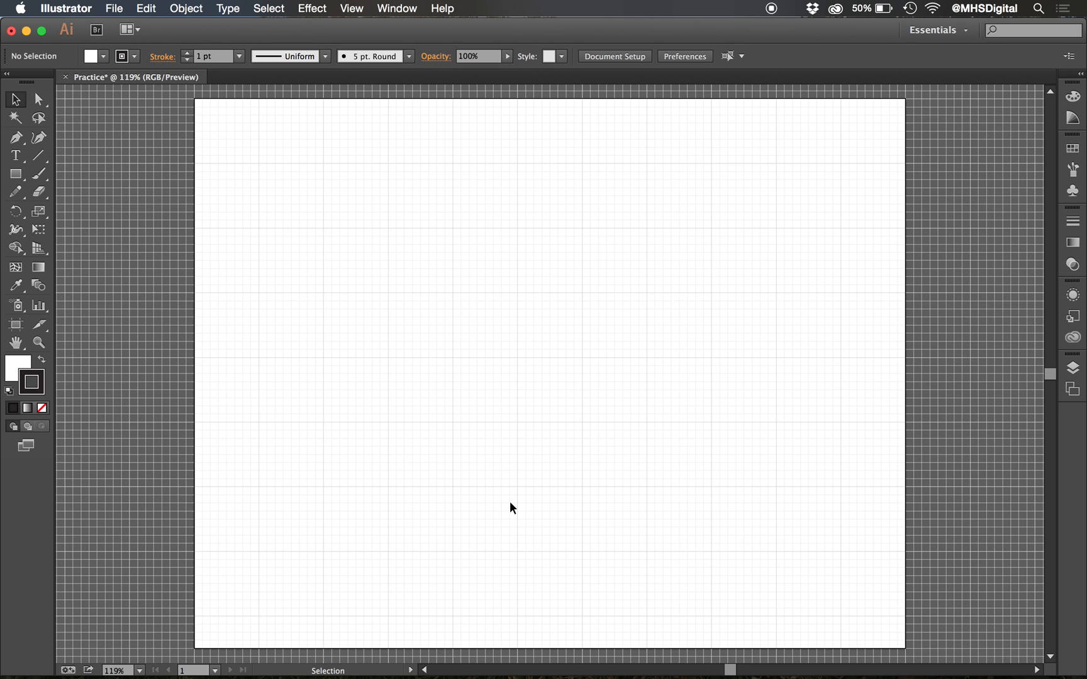
{"action": "mouse_move", "coordinate": [310, 245]}
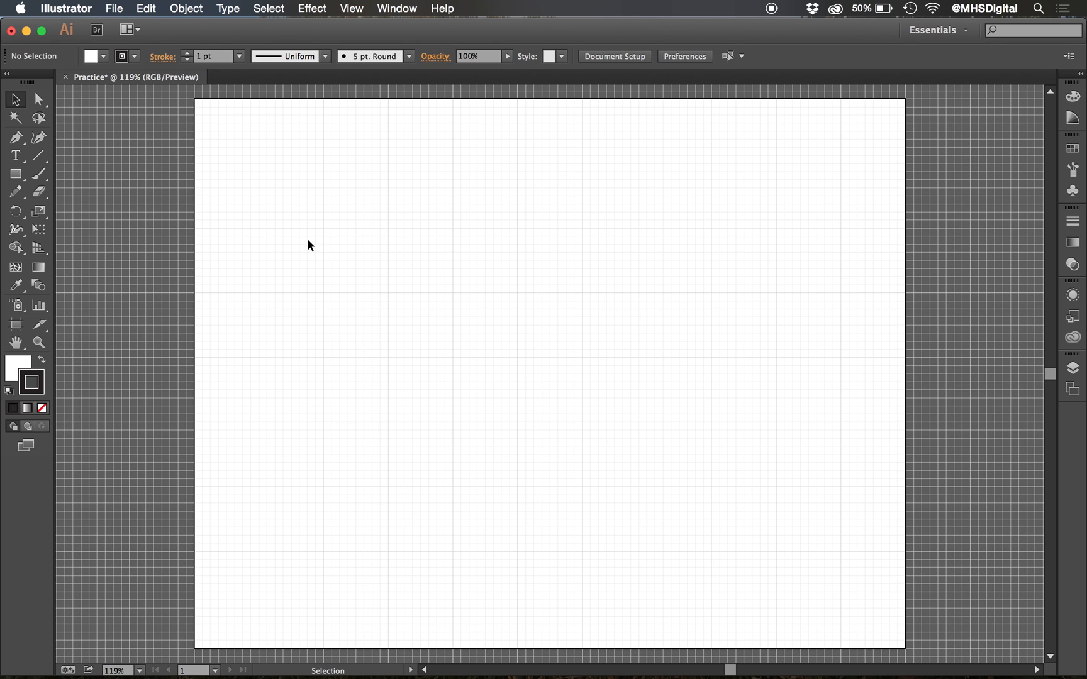
{"action": "mouse_move", "coordinate": [379, 247]}
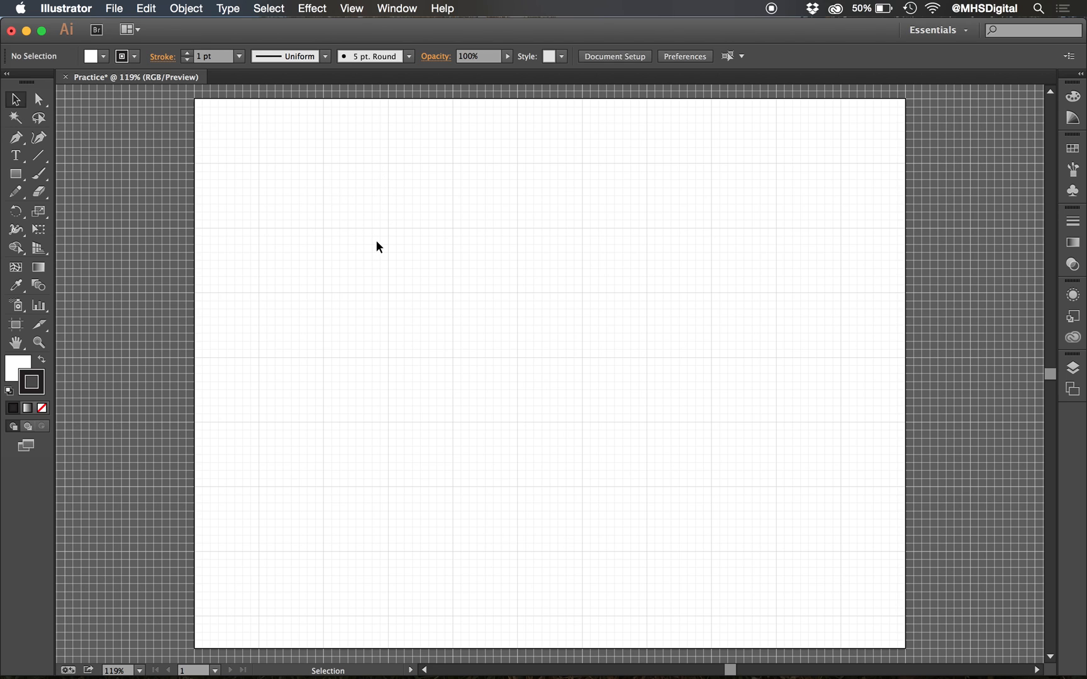
{"action": "left_click", "coordinate": [114, 7]}
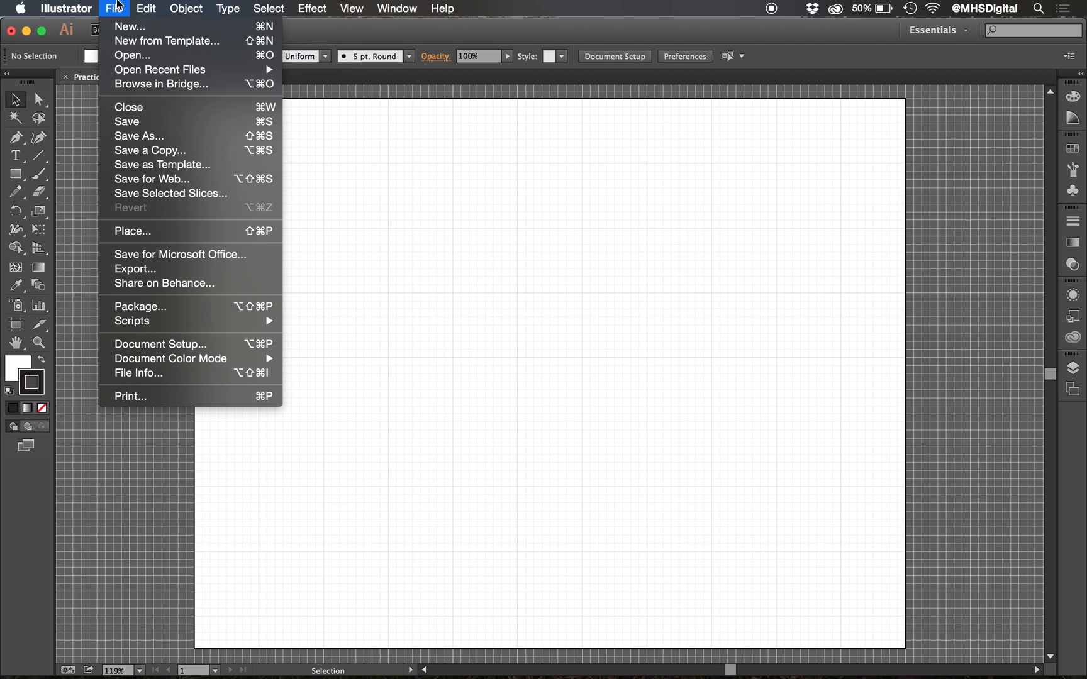
{"action": "left_click", "coordinate": [65, 8]}
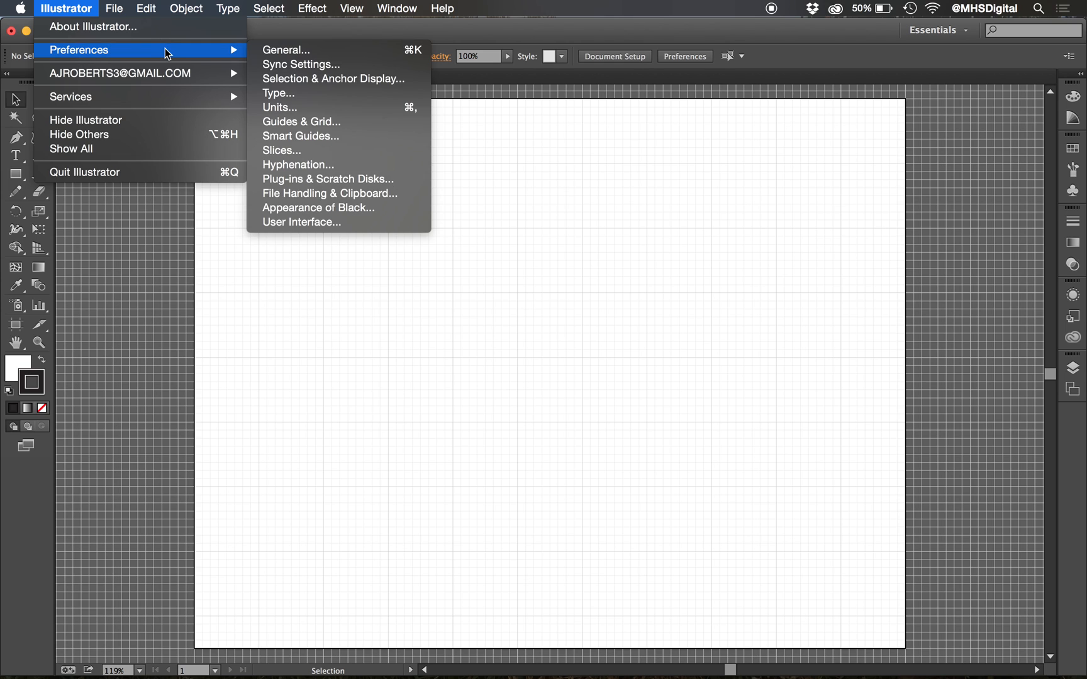
{"action": "left_click", "coordinate": [301, 121]}
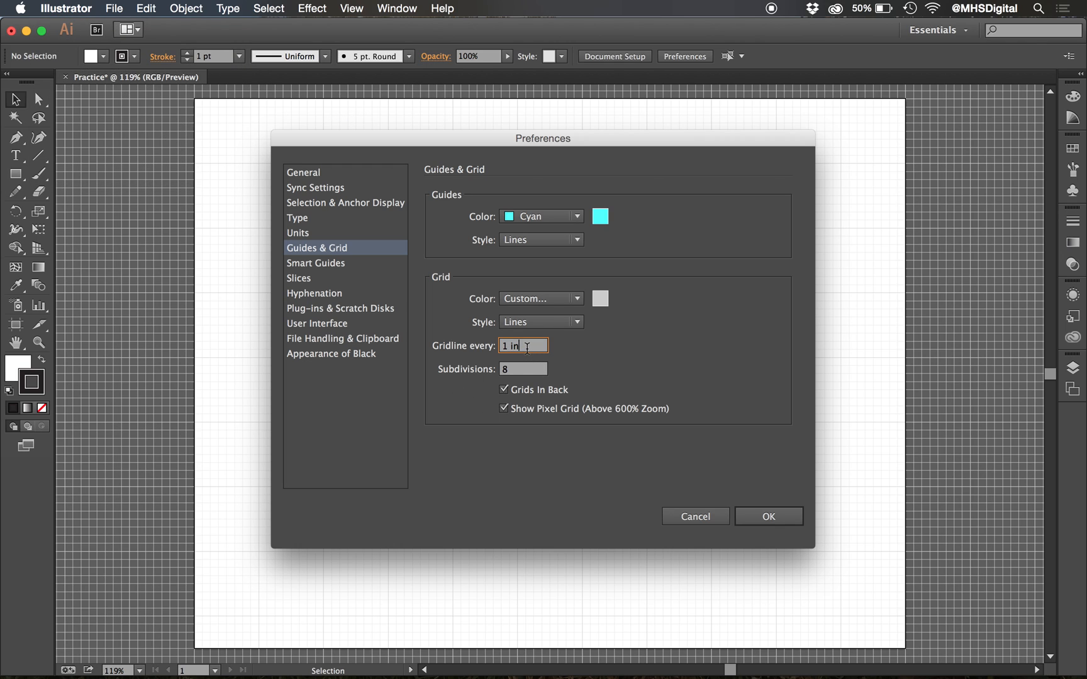
{"action": "mouse_move", "coordinate": [508, 355]}
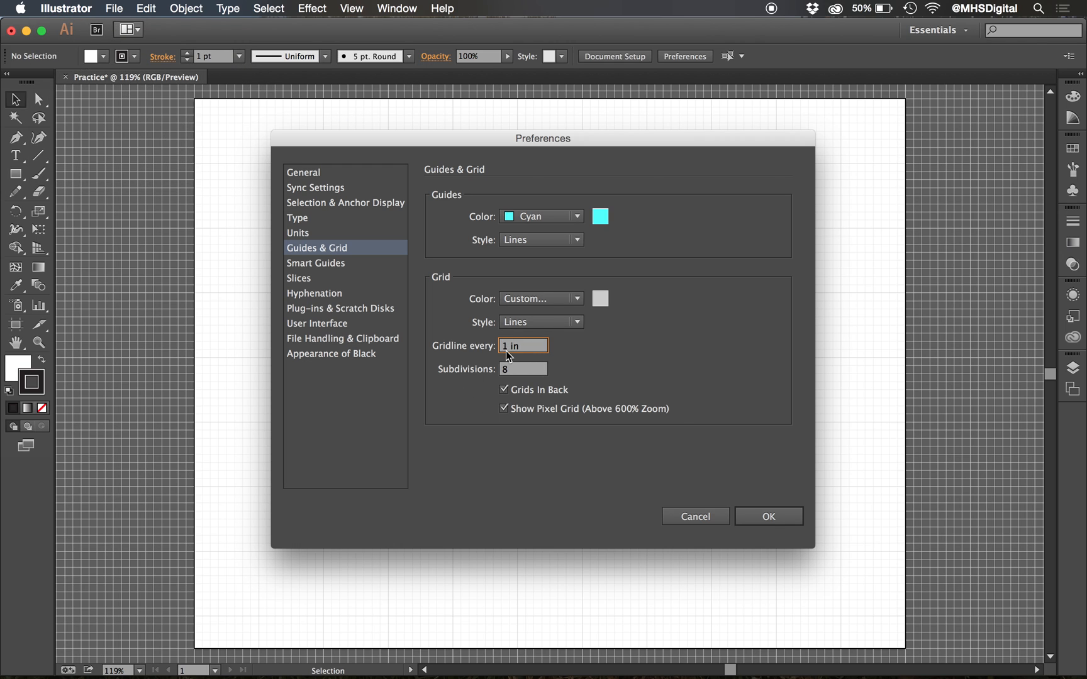
{"action": "left_click", "coordinate": [522, 368]}
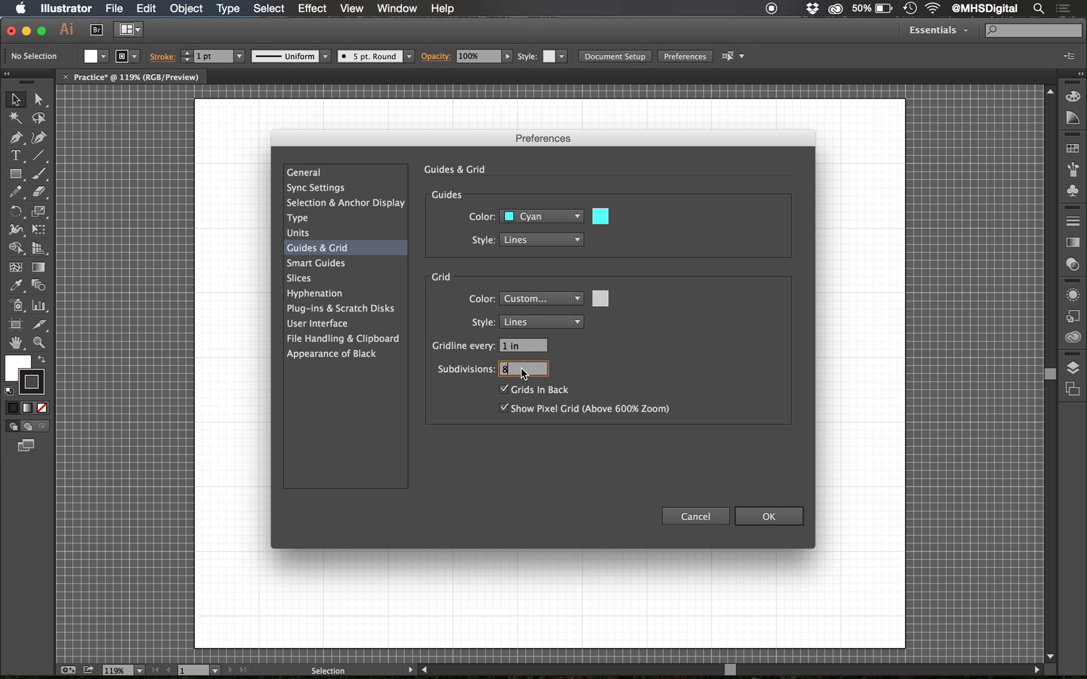
{"action": "left_click", "coordinate": [766, 516]}
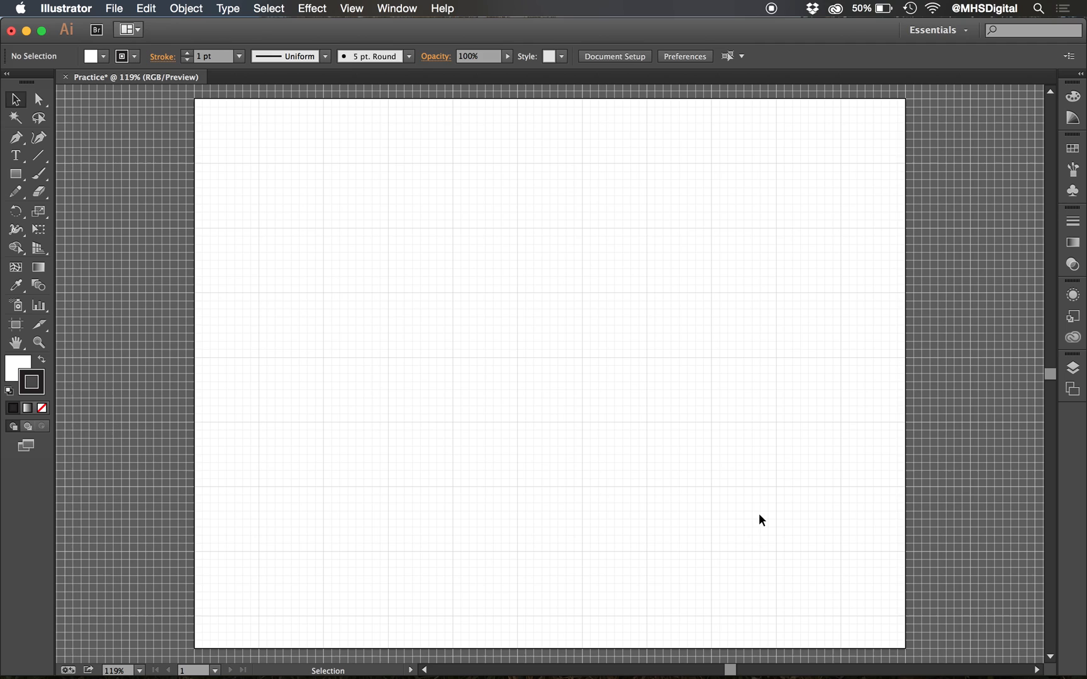
{"action": "mouse_move", "coordinate": [491, 298]}
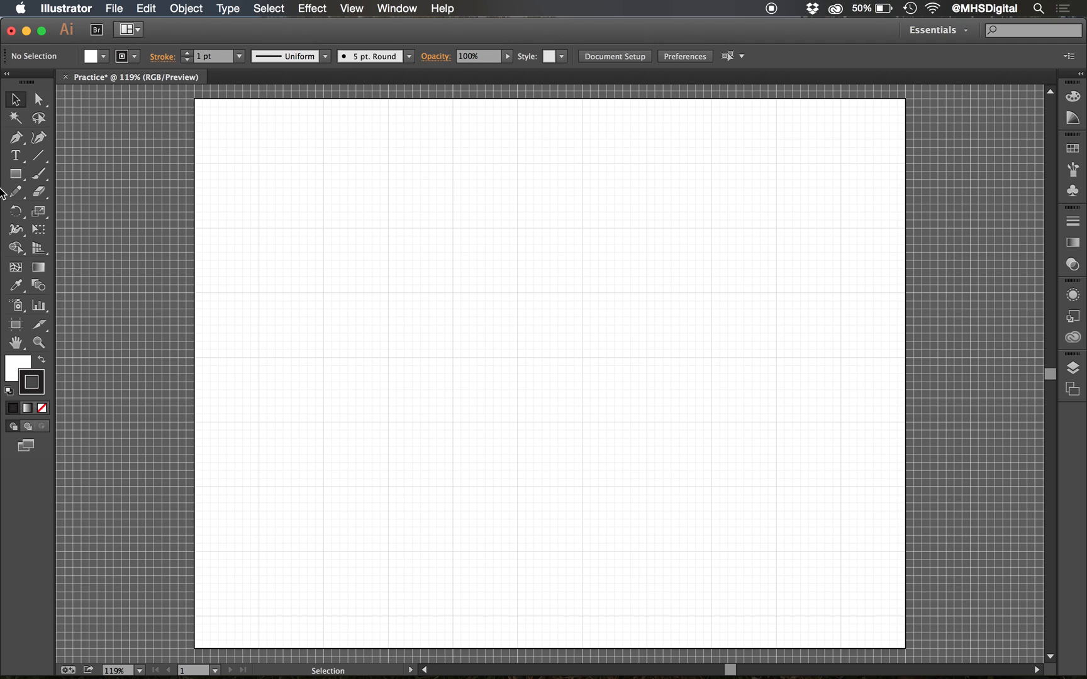
{"action": "left_click", "coordinate": [15, 174]}
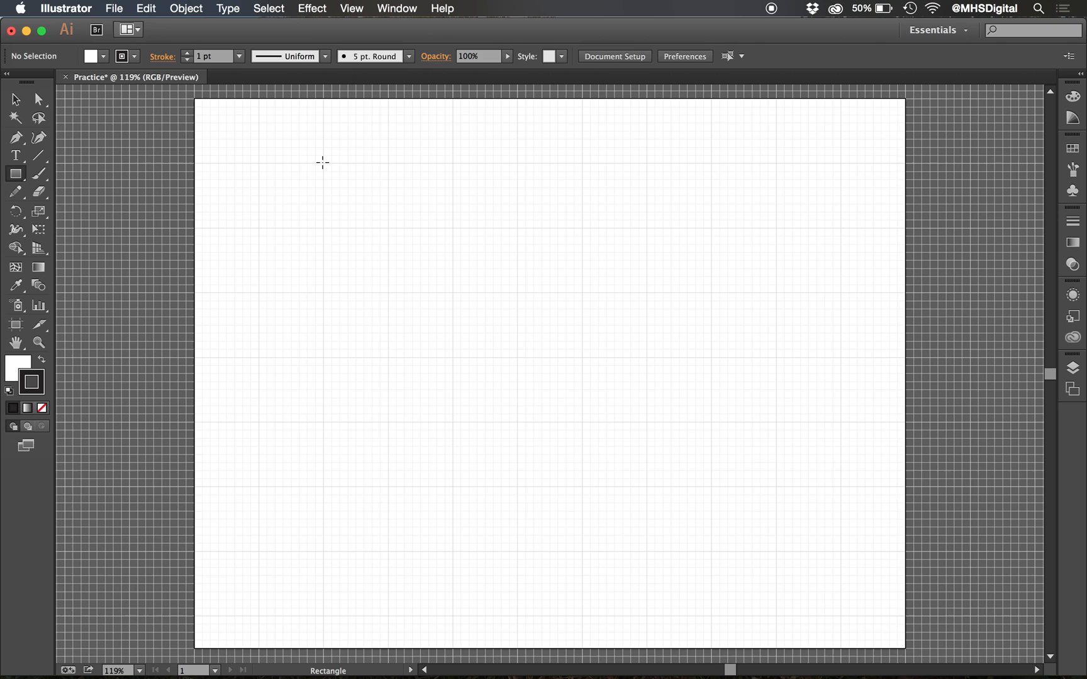
{"action": "left_click_drag", "start_coordinate": [321, 162], "coordinate": [456, 247]}
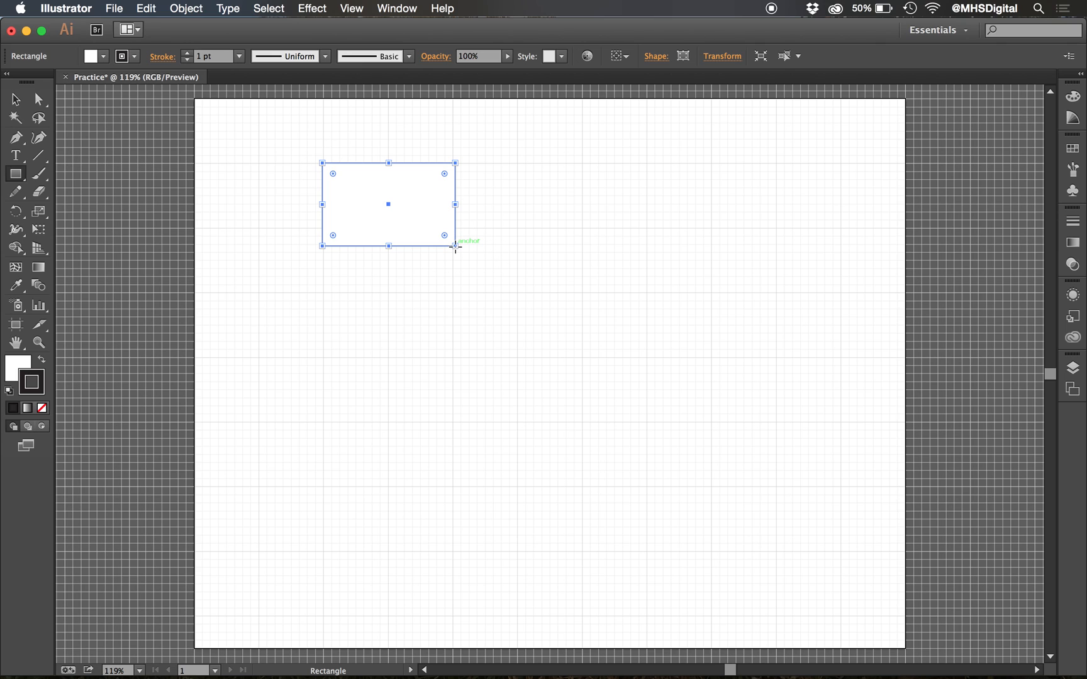
{"action": "key", "text": "Delete"}
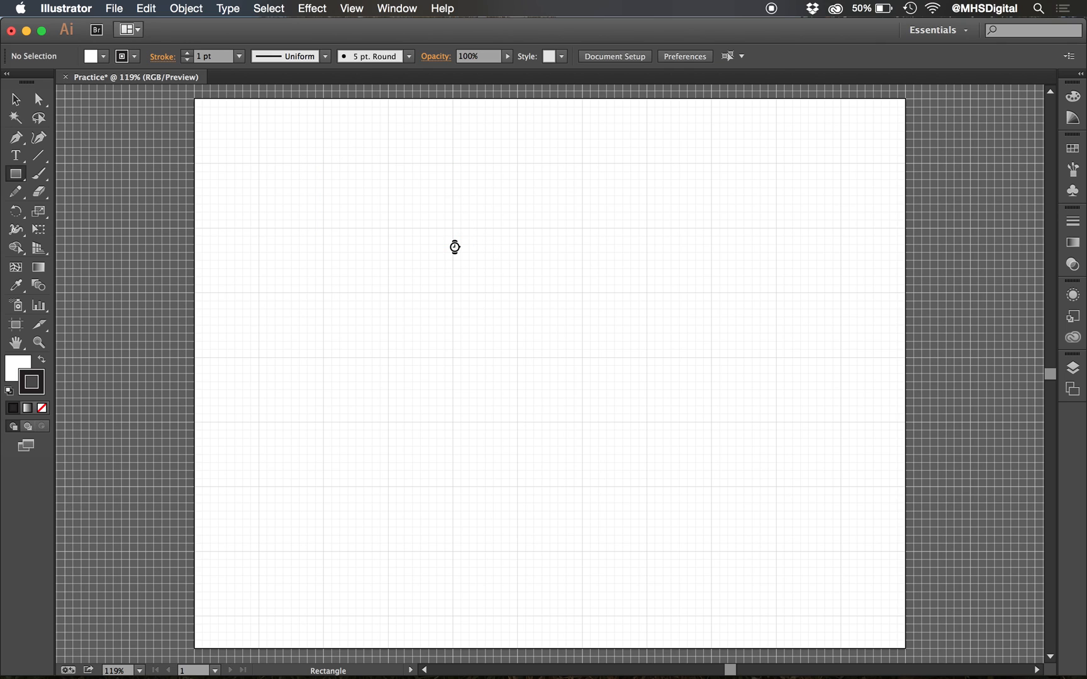
{"action": "mouse_move", "coordinate": [360, 13]}
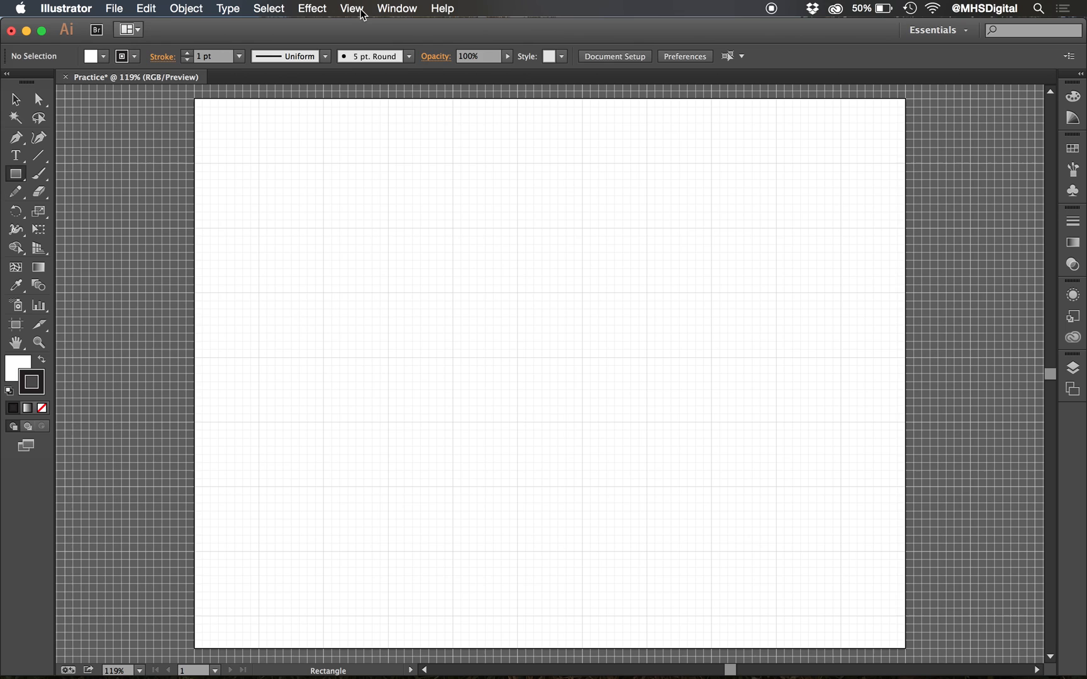
- Enable Snap to Grid from the View menu
{"action": "left_click", "coordinate": [352, 8]}
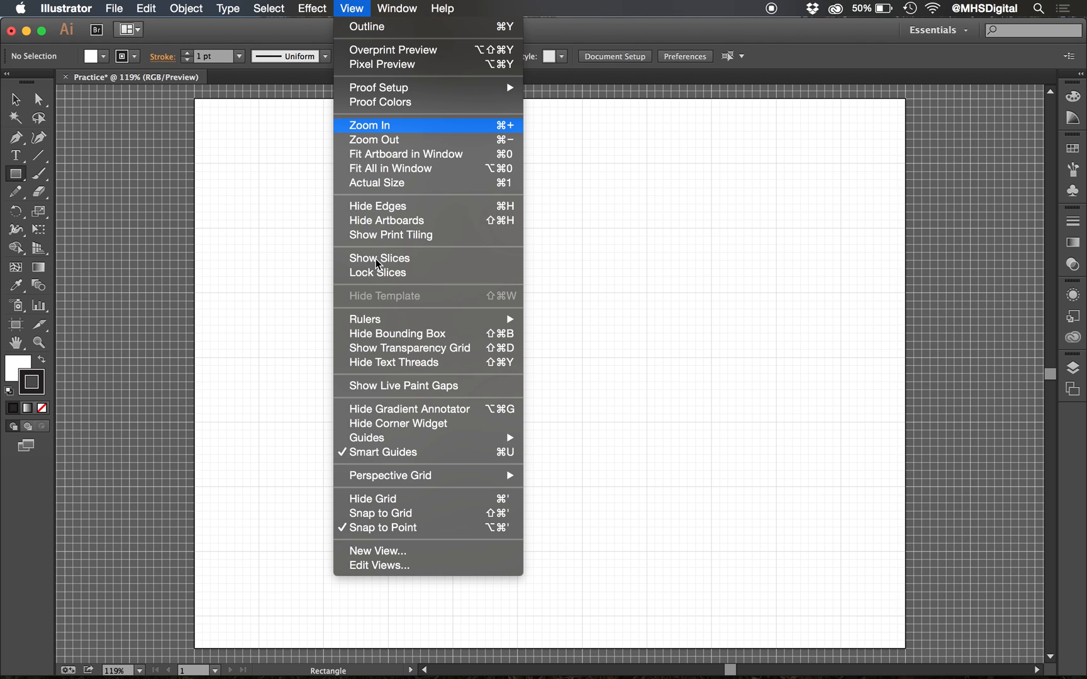
{"action": "mouse_move", "coordinate": [455, 513]}
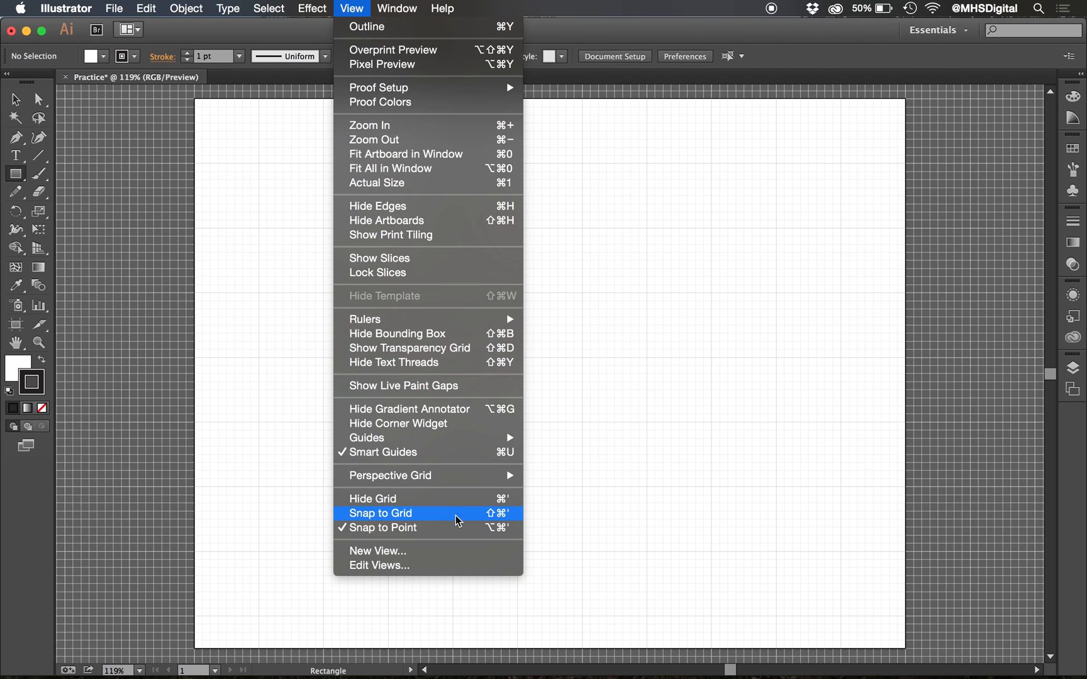
{"action": "mouse_move", "coordinate": [510, 518]}
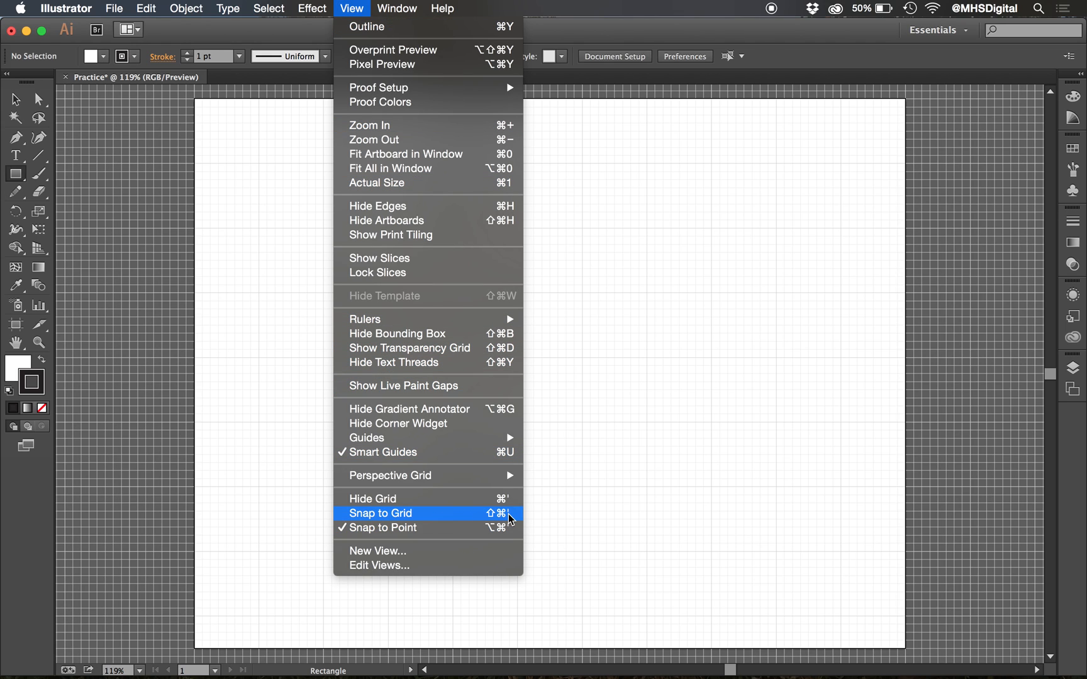
{"action": "left_click", "coordinate": [380, 513]}
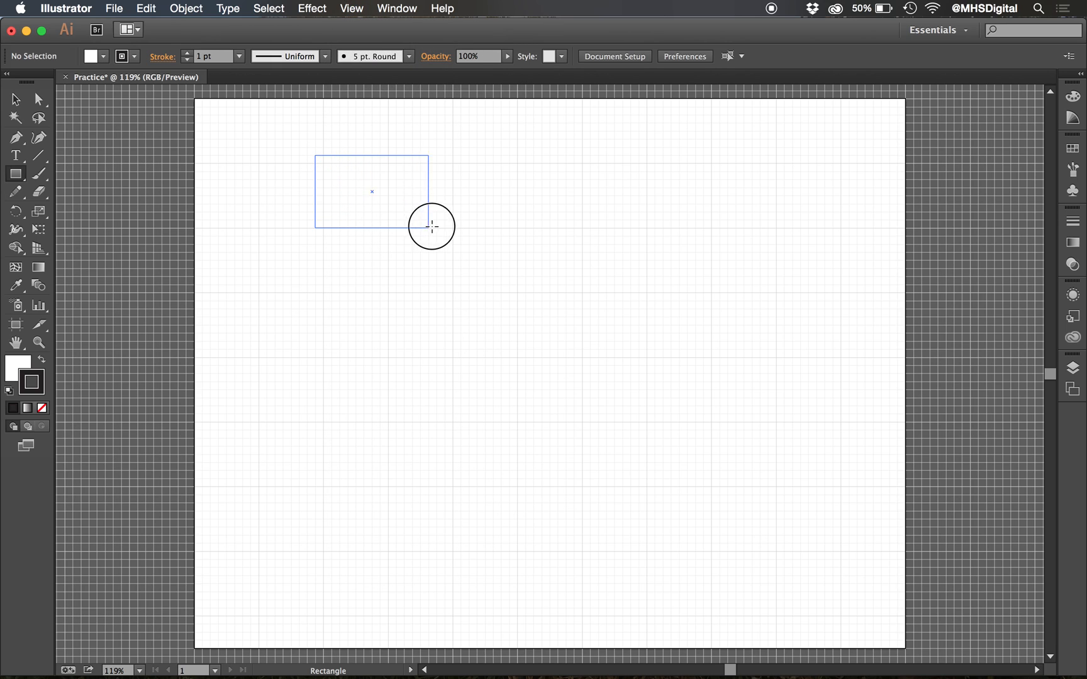
- Draw a wide grid-snapped rectangle, then an ellipse below it with the Ellipse tool
{"action": "left_click_drag", "start_coordinate": [431, 226], "coordinate": [518, 226]}
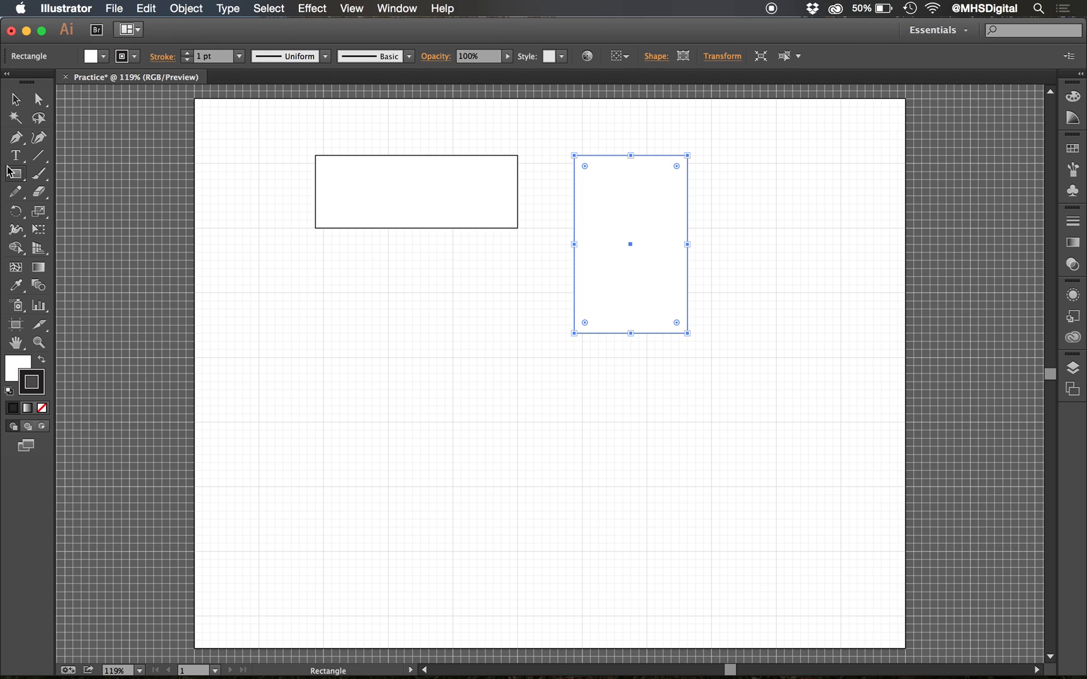
{"action": "left_click", "coordinate": [15, 175]}
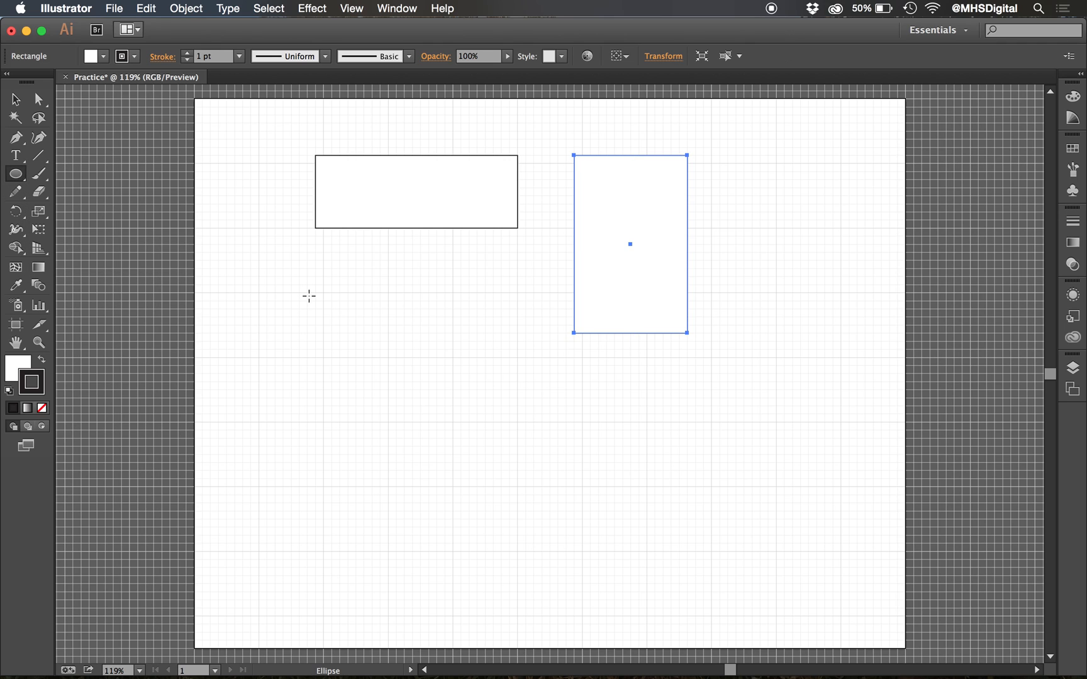
{"action": "left_click_drag", "start_coordinate": [311, 294], "coordinate": [501, 441]}
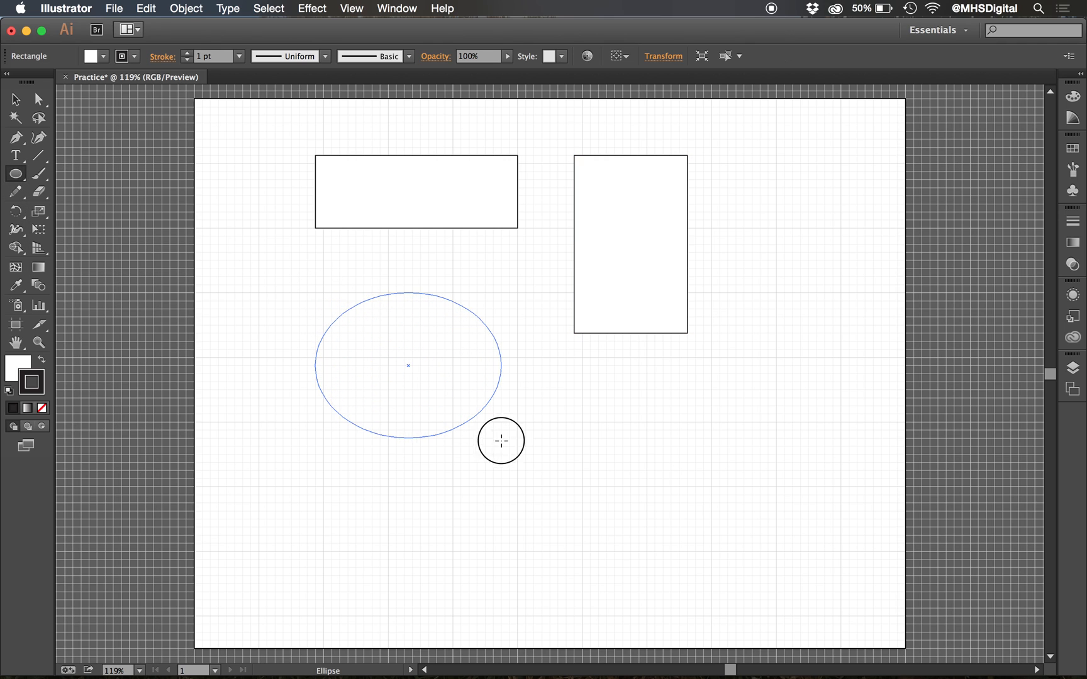